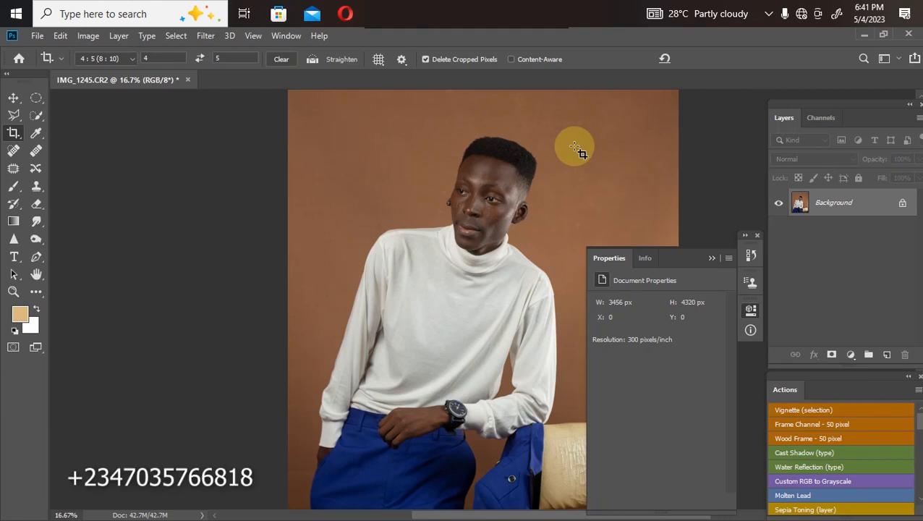
- Zoom in on the head, select the Pen tool and check the Window menu
click(756, 234)
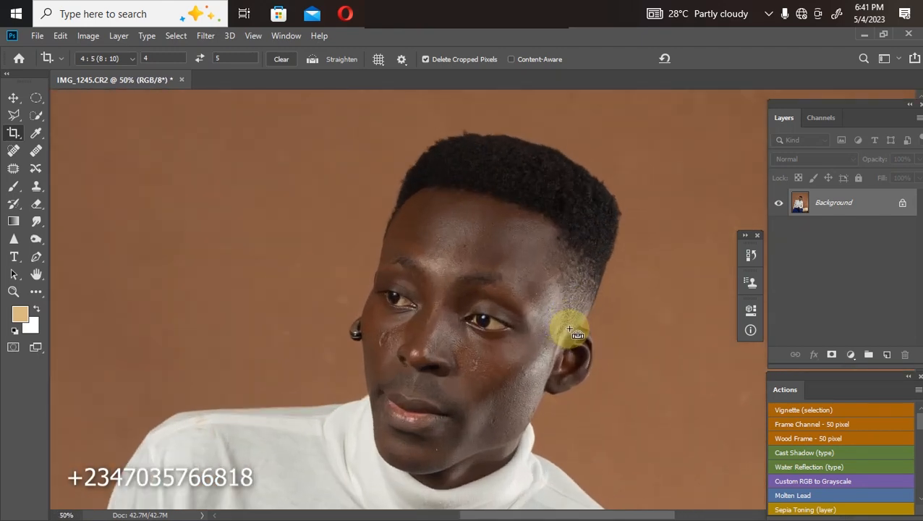
mouse_move(489, 240)
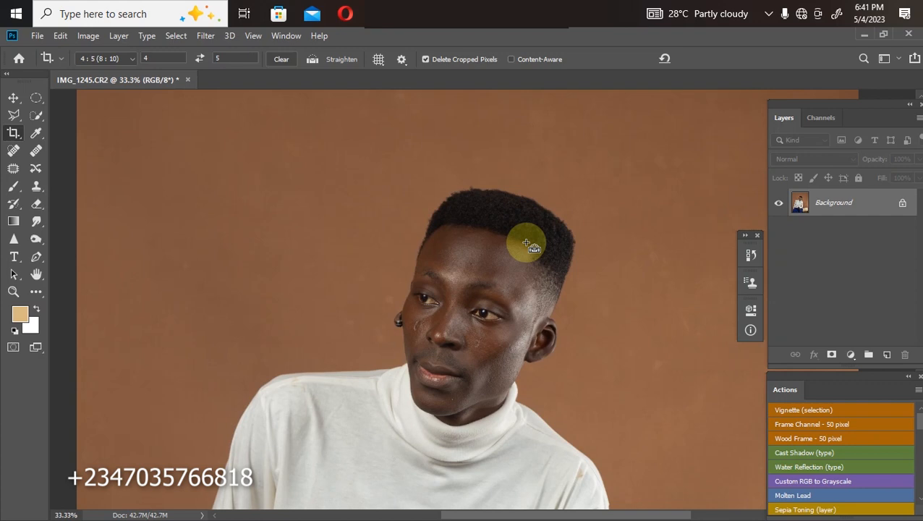
mouse_move(526, 245)
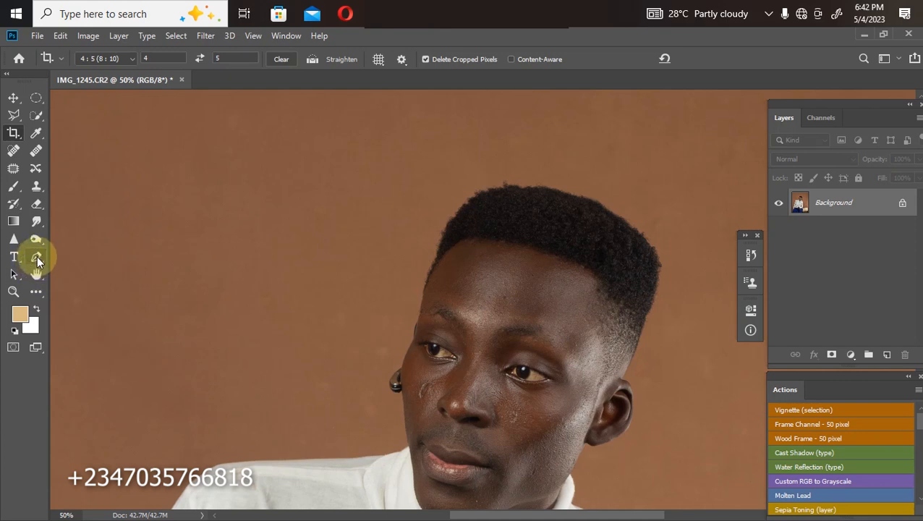
click(36, 257)
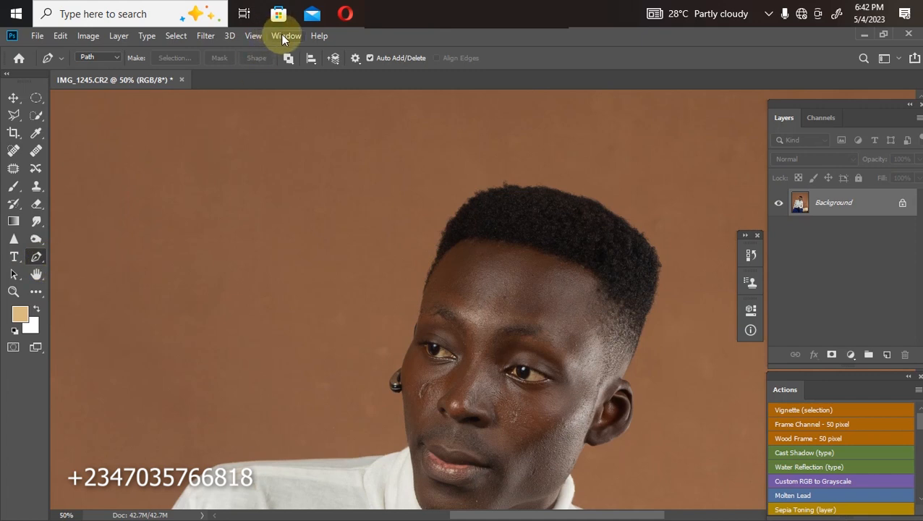
mouse_move(296, 92)
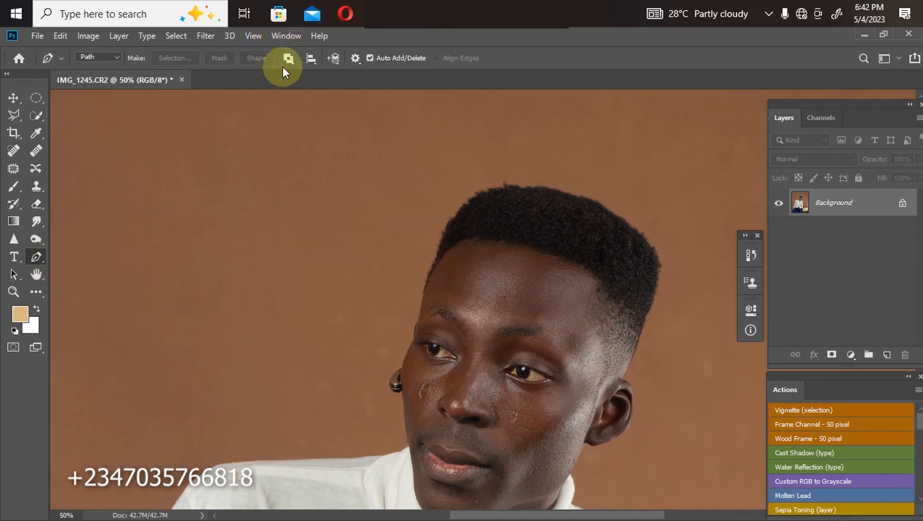
click(286, 35)
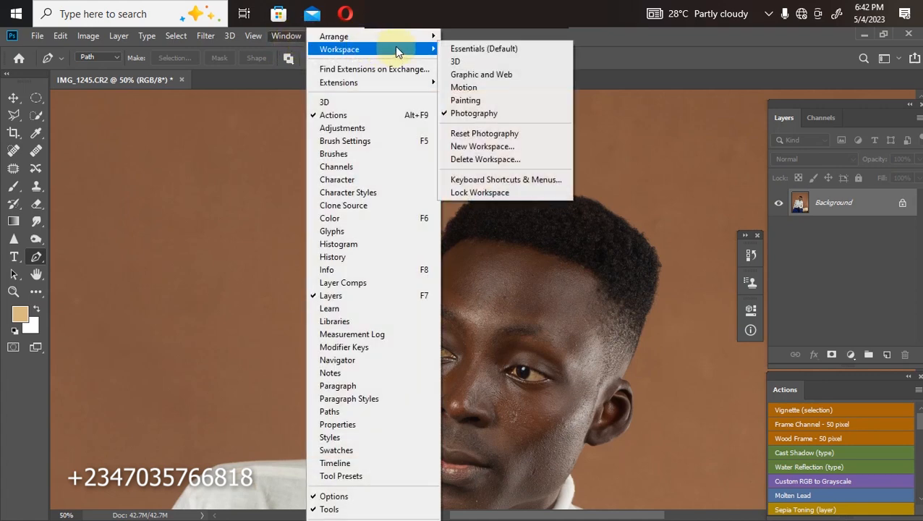
mouse_move(497, 123)
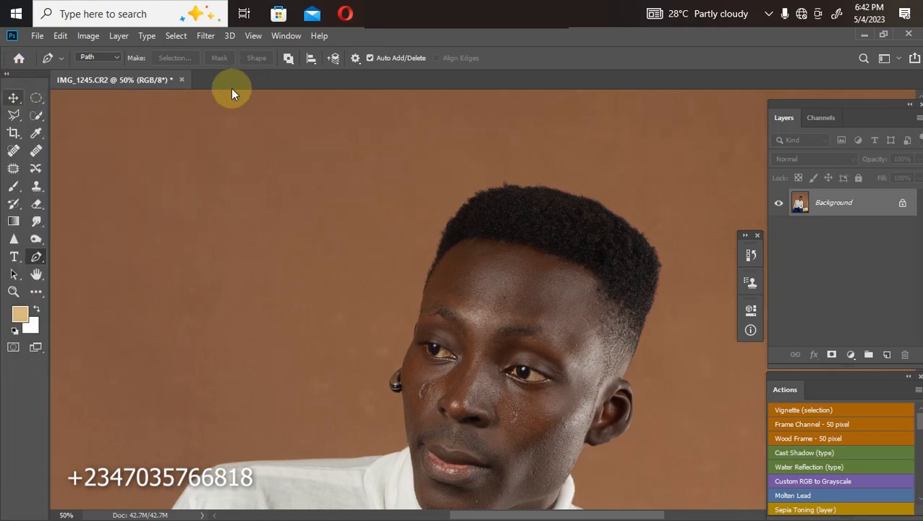
mouse_move(36, 275)
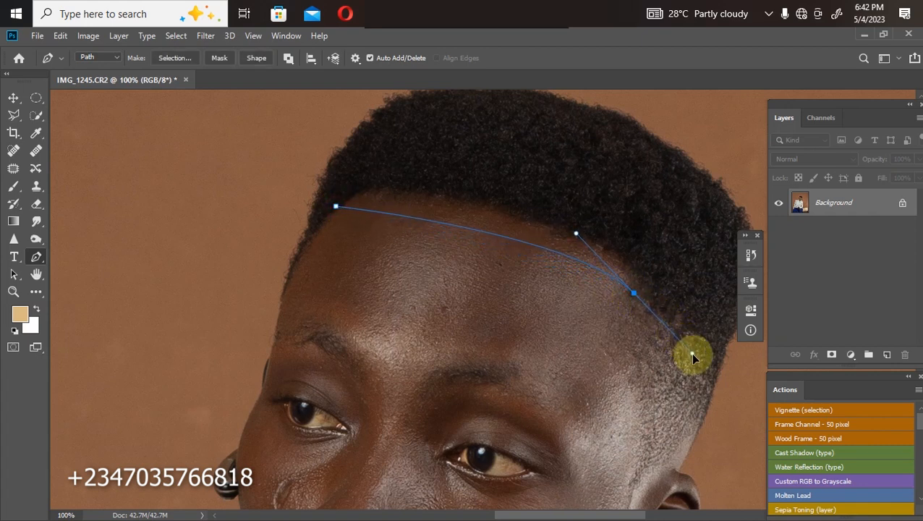
- Shape the Pen path's curves along the hairline and near the temple
drag(691, 359, 707, 382)
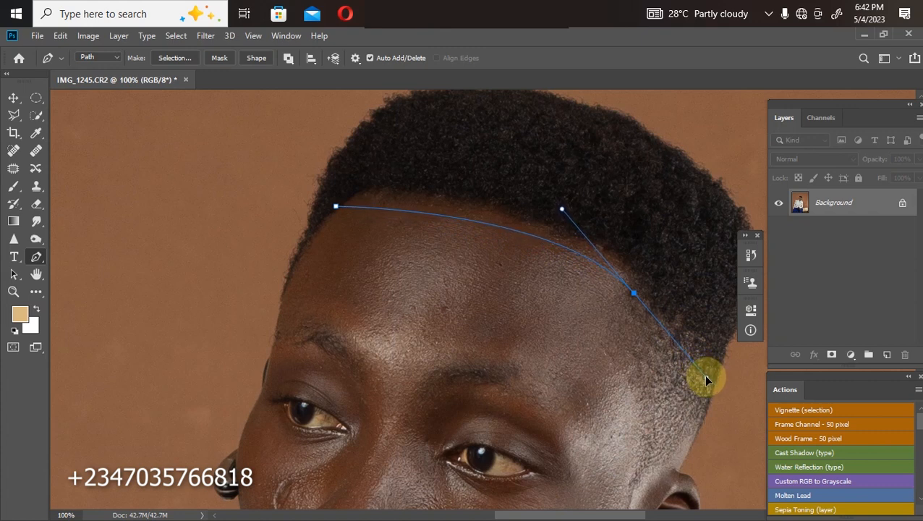
drag(707, 379, 716, 373)
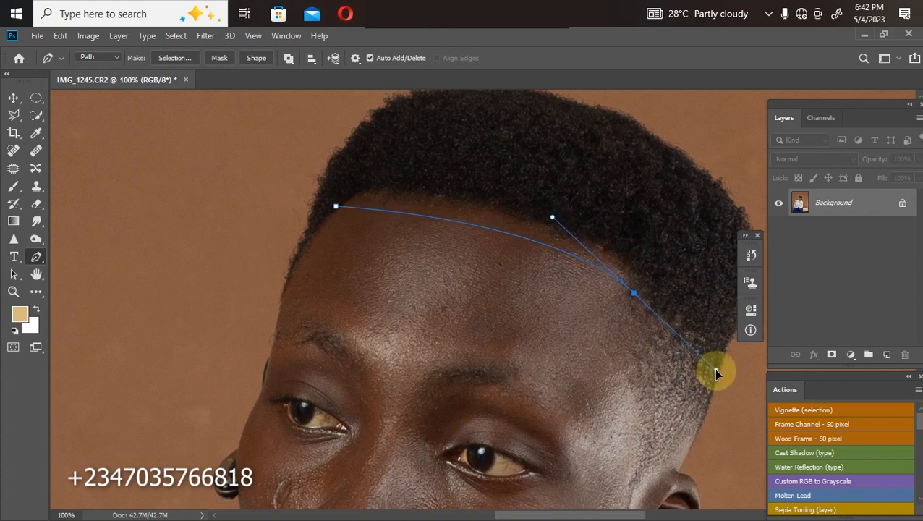
drag(552, 217, 549, 214)
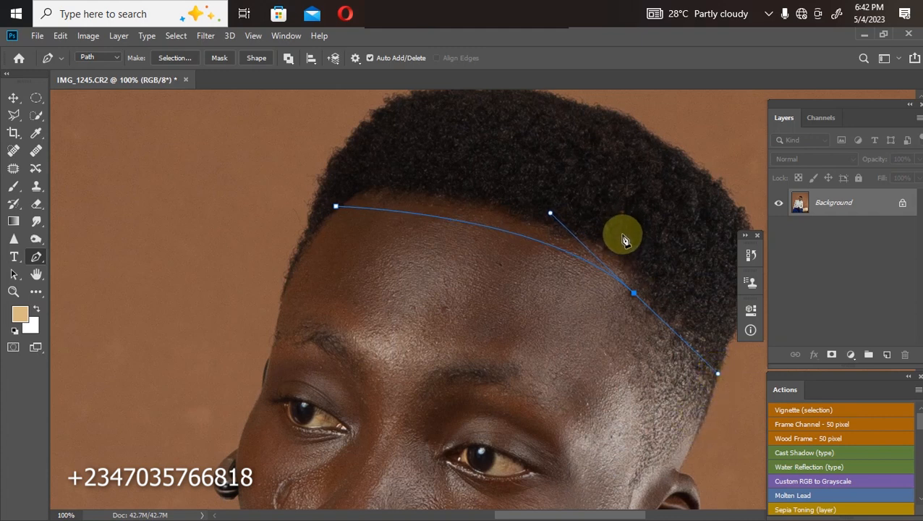
mouse_move(633, 296)
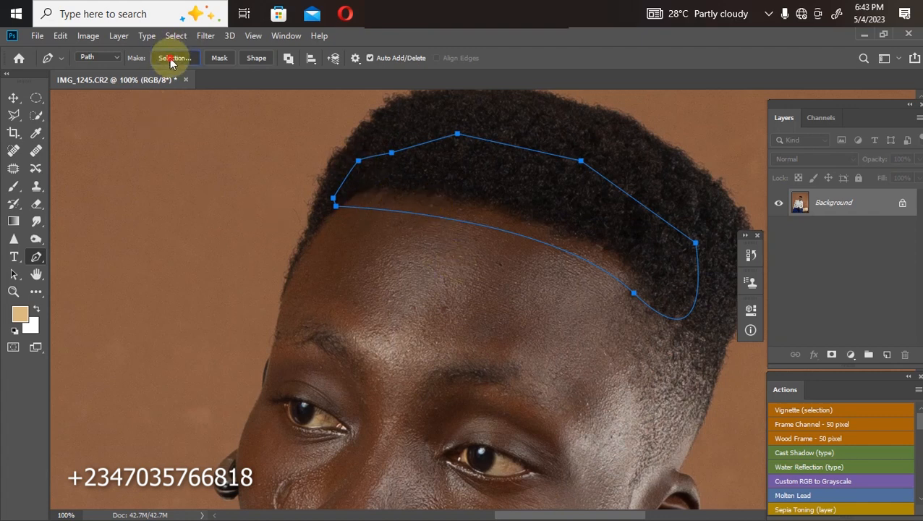
- Convert the hairline path into a selection with a 10-pixel feather radius
click(174, 58)
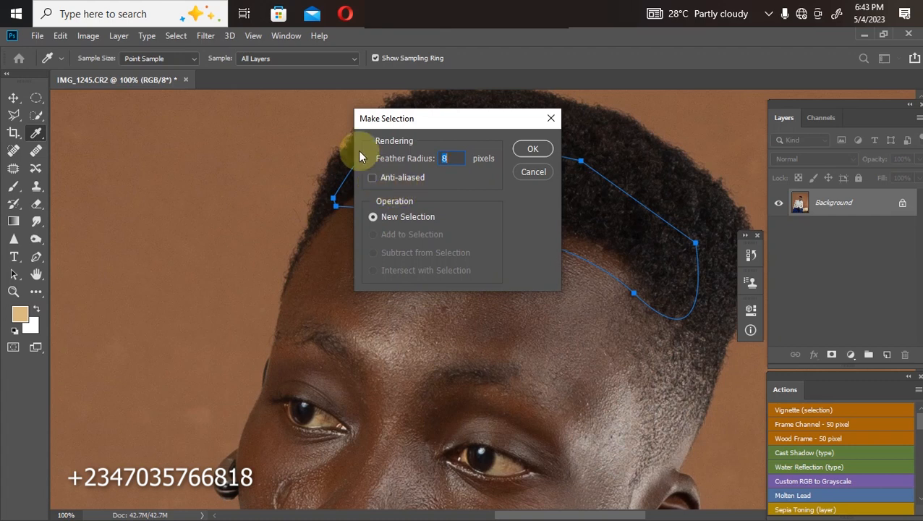
text(10)
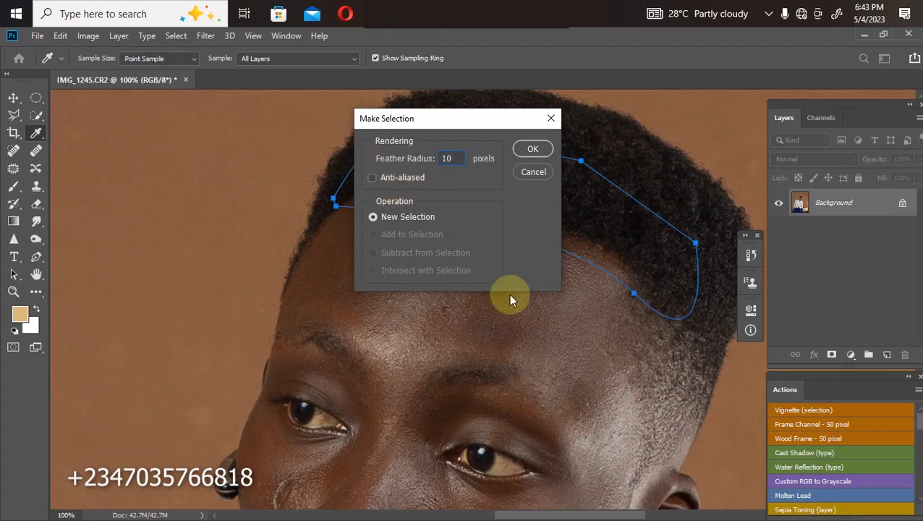
click(532, 147)
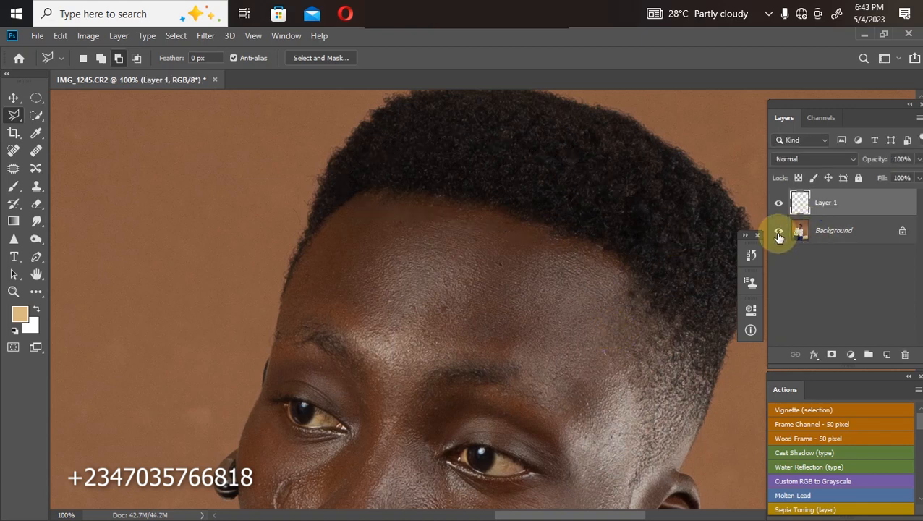
- Check the copied hair layer against the background and clip the duplicate to it
click(778, 230)
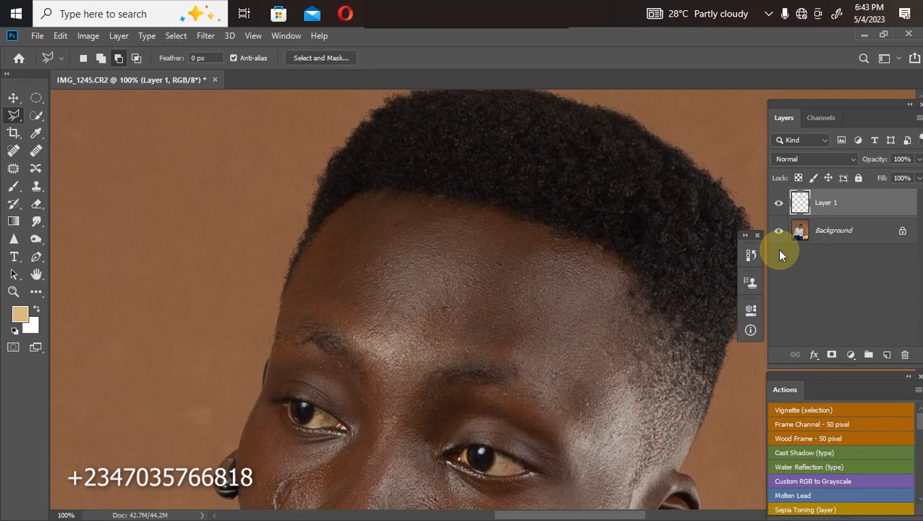
mouse_move(701, 230)
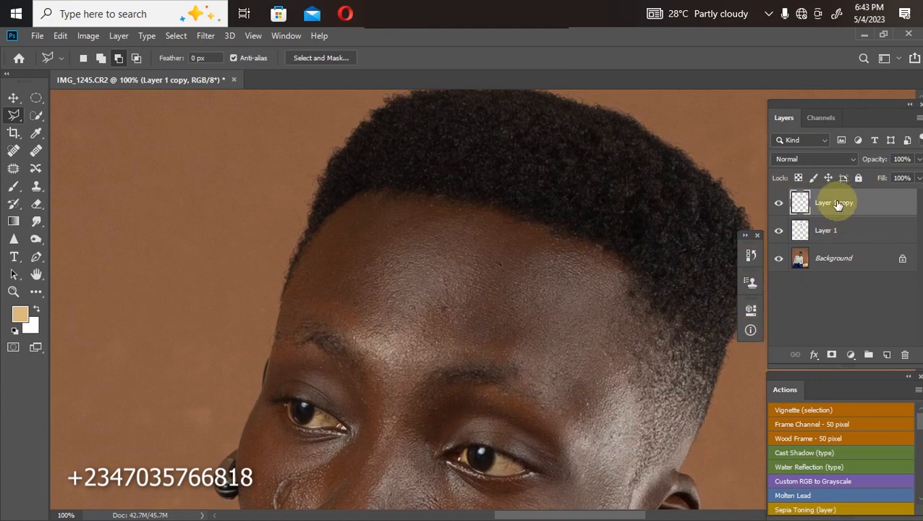
right_click(833, 202)
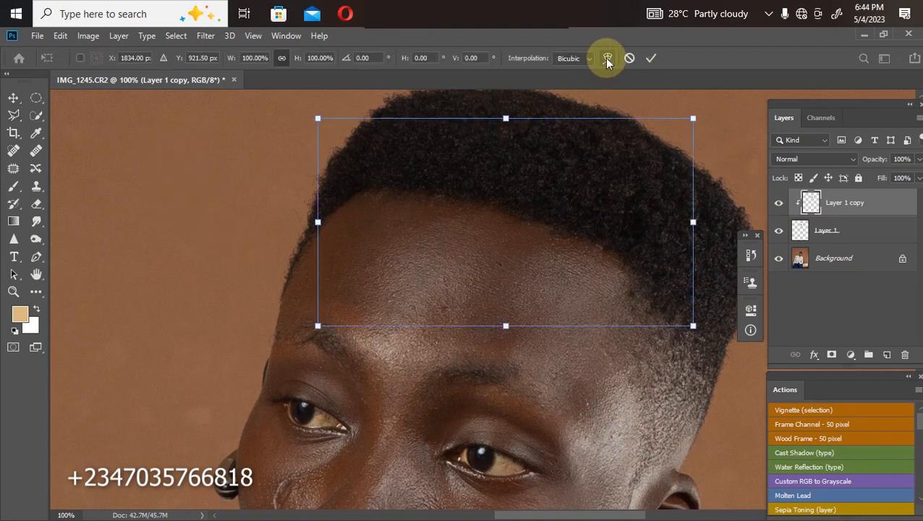
- Warp the duplicate hair layer, pulling the grid to straighten the hairline across the forehead
click(607, 58)
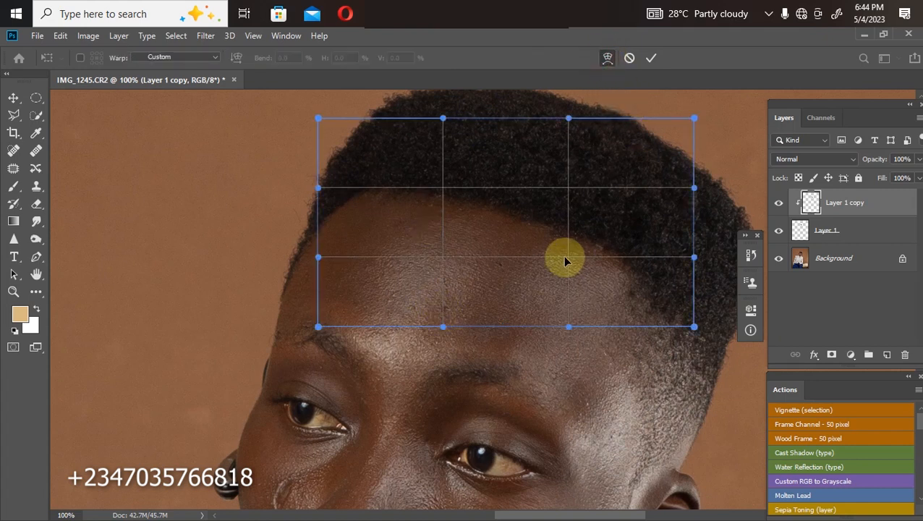
drag(567, 260, 556, 279)
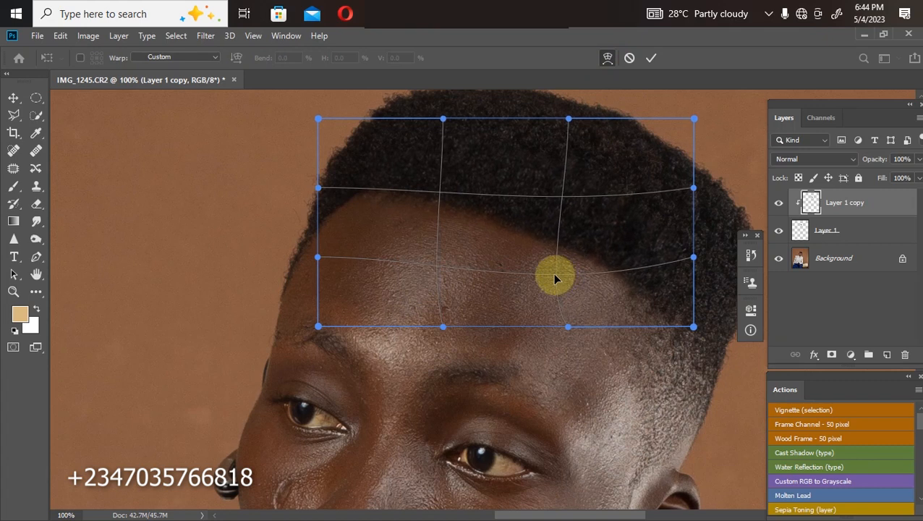
drag(555, 278, 434, 214)
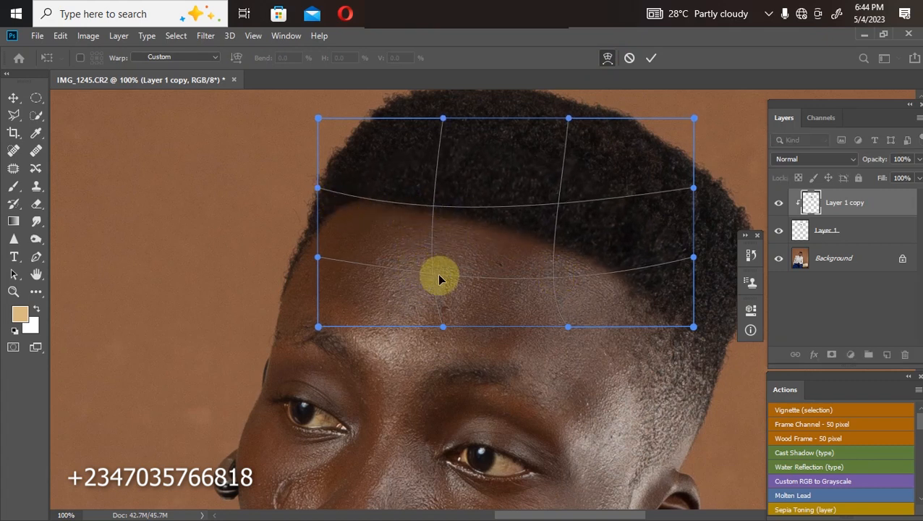
drag(441, 277, 694, 260)
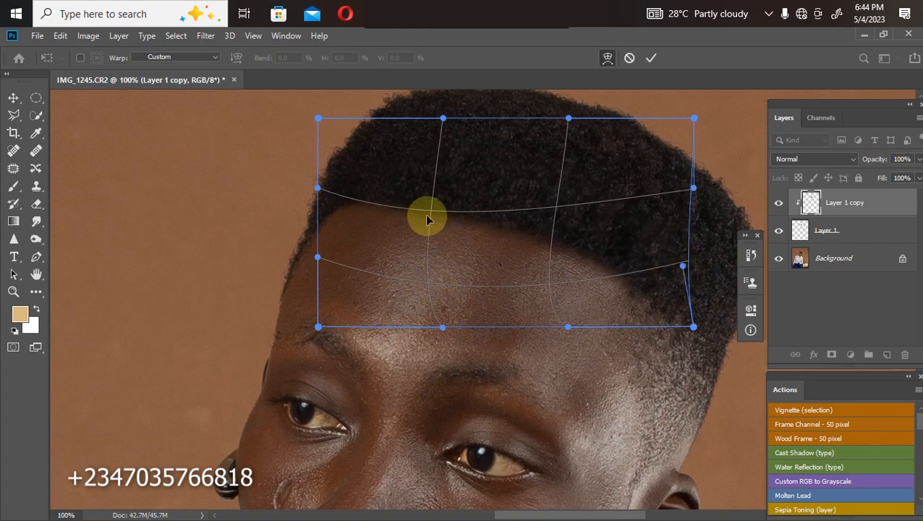
drag(427, 219, 321, 191)
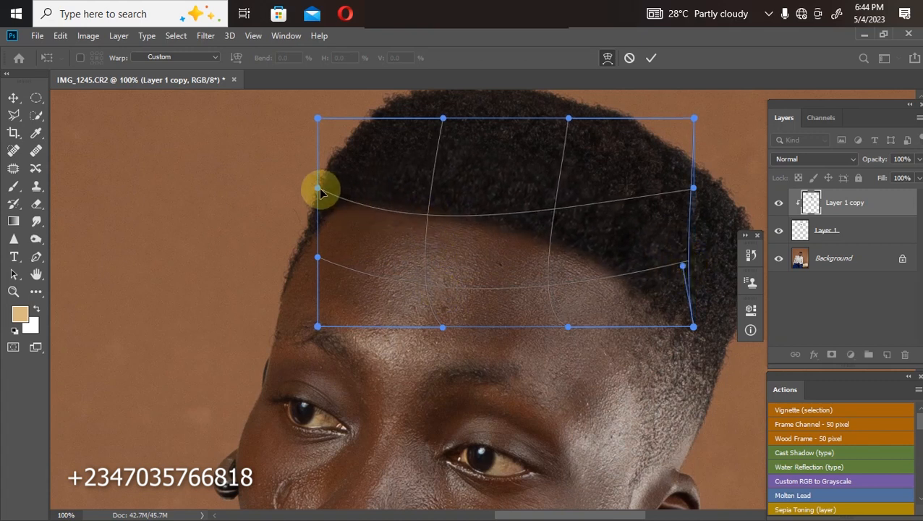
drag(321, 191, 315, 261)
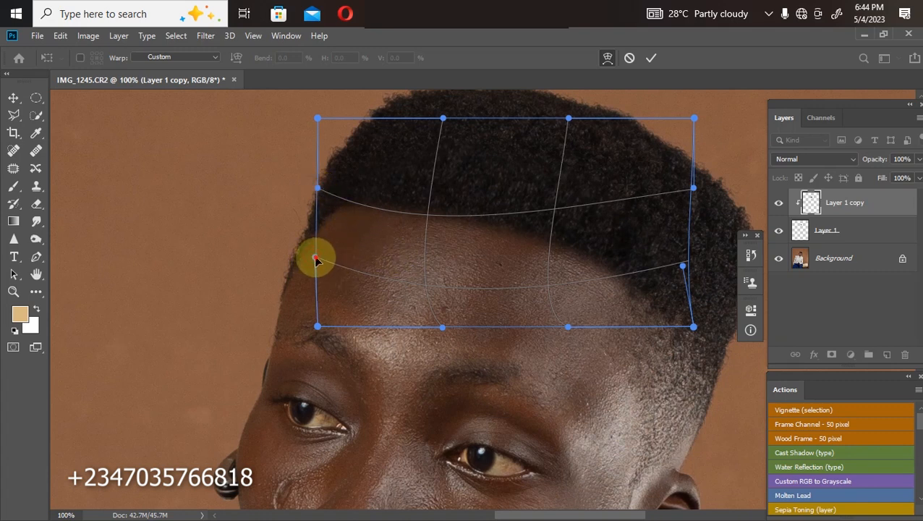
drag(315, 261, 324, 282)
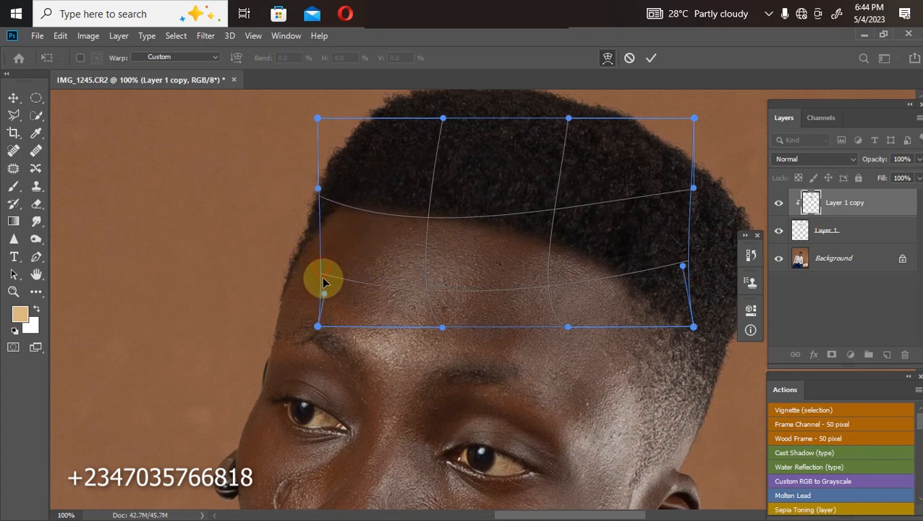
drag(323, 282, 672, 267)
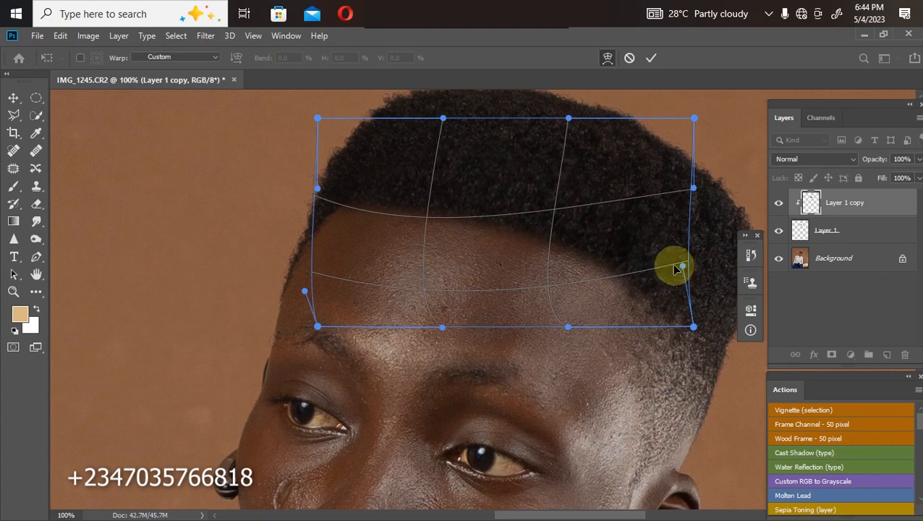
drag(677, 268, 673, 277)
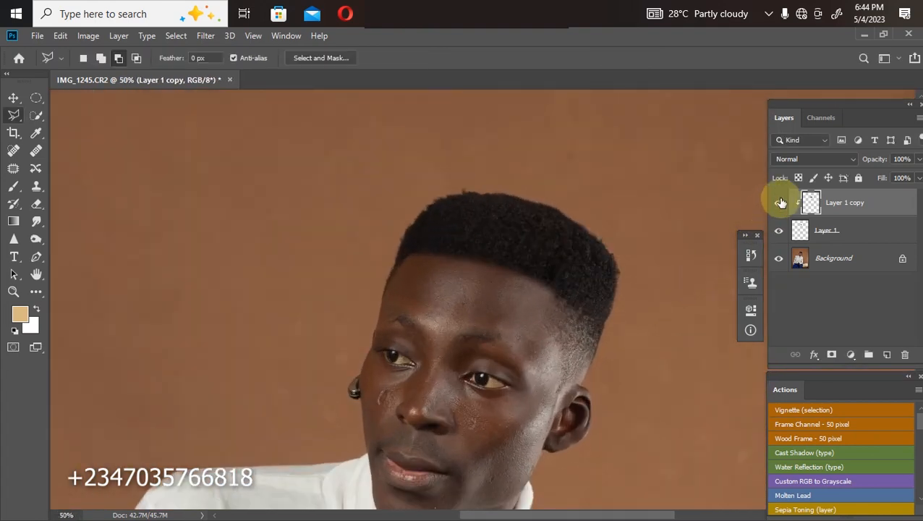
- Toggle the warped hair layer's visibility to compare against the original hairline
click(778, 202)
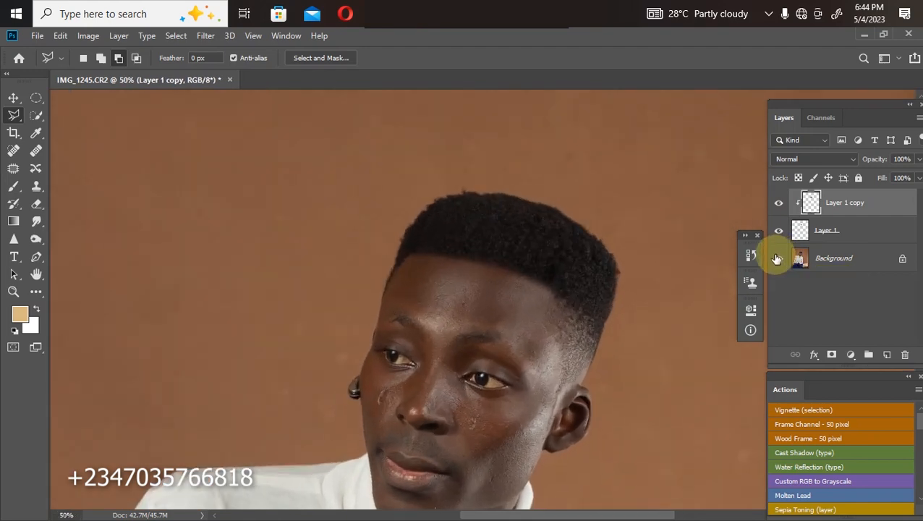
click(778, 203)
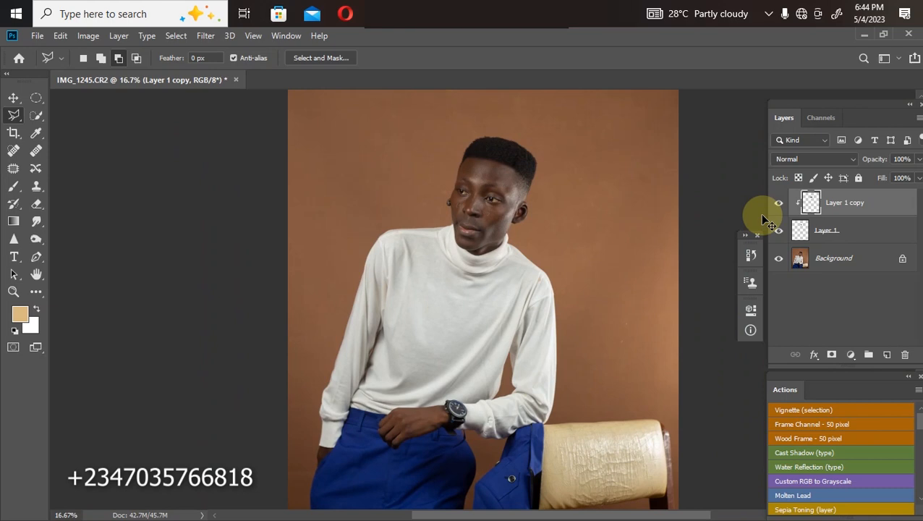
mouse_move(767, 223)
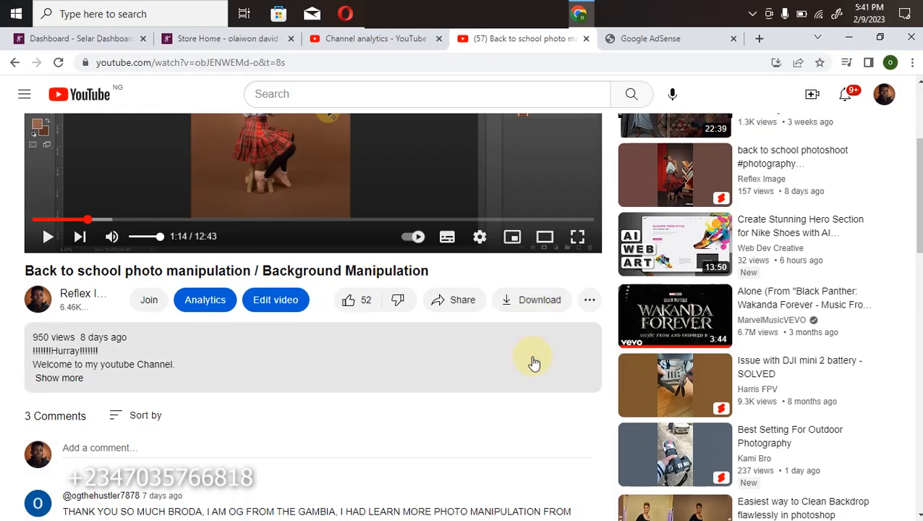
mouse_move(457, 376)
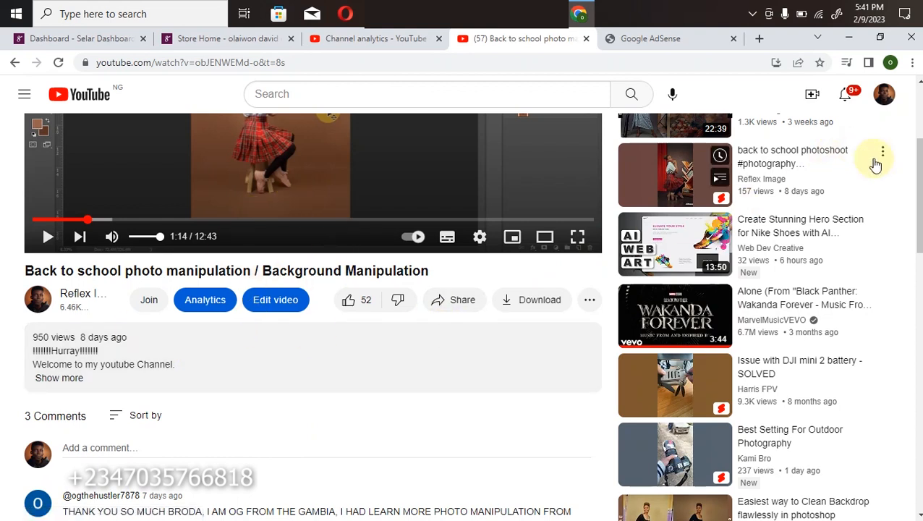
- Expand the YouTube video's description to reveal the file purchase links
scroll(down, 3)
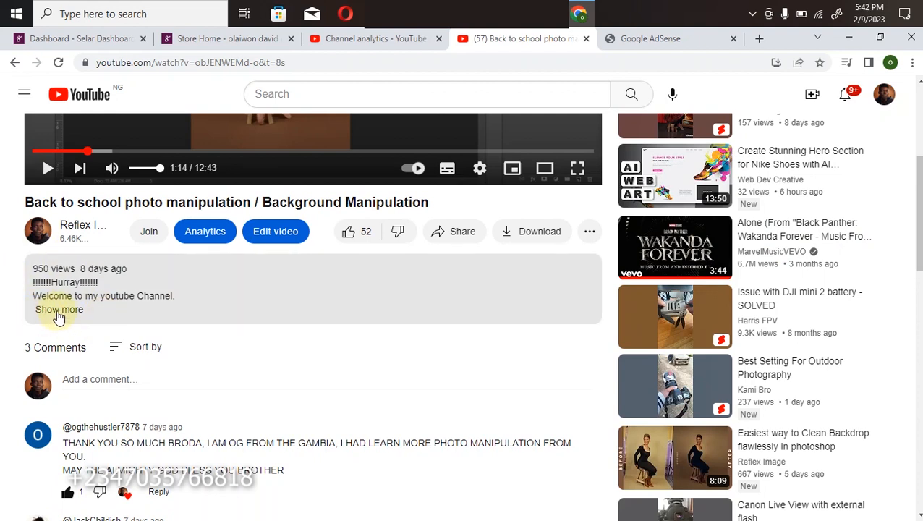
click(58, 310)
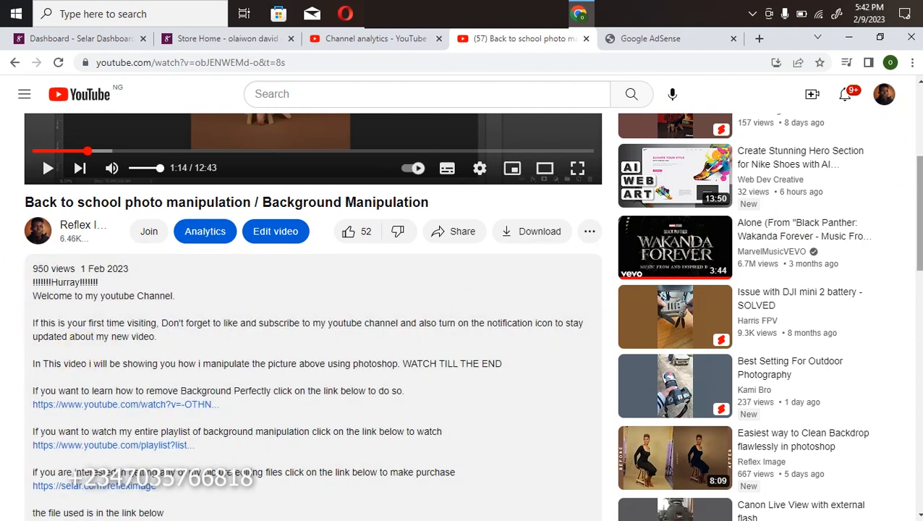
scroll(down, 3)
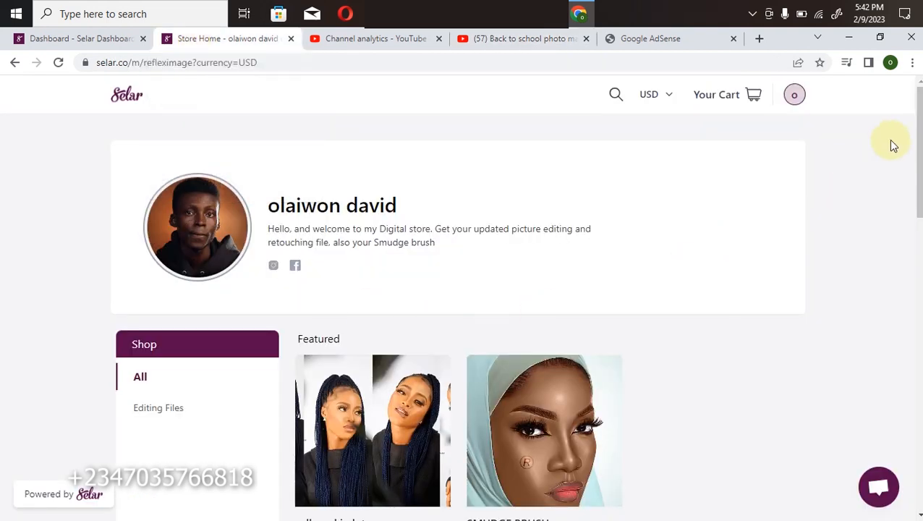
- Scroll through the Selar store's Featured and All product sections
scroll(down, 3)
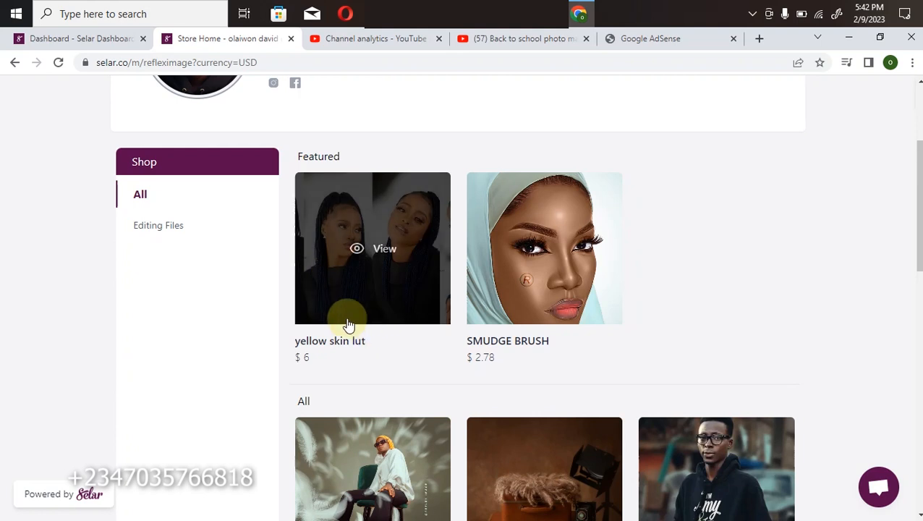
mouse_move(710, 240)
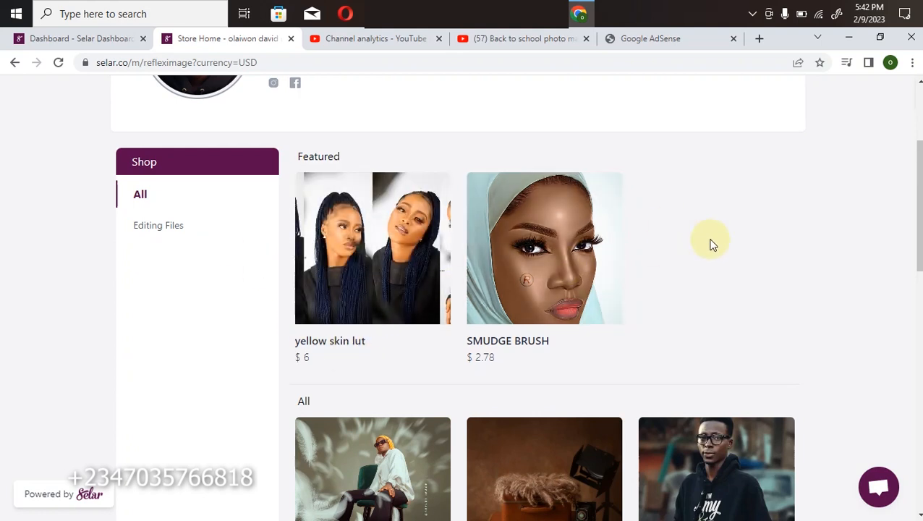
scroll(down, 3)
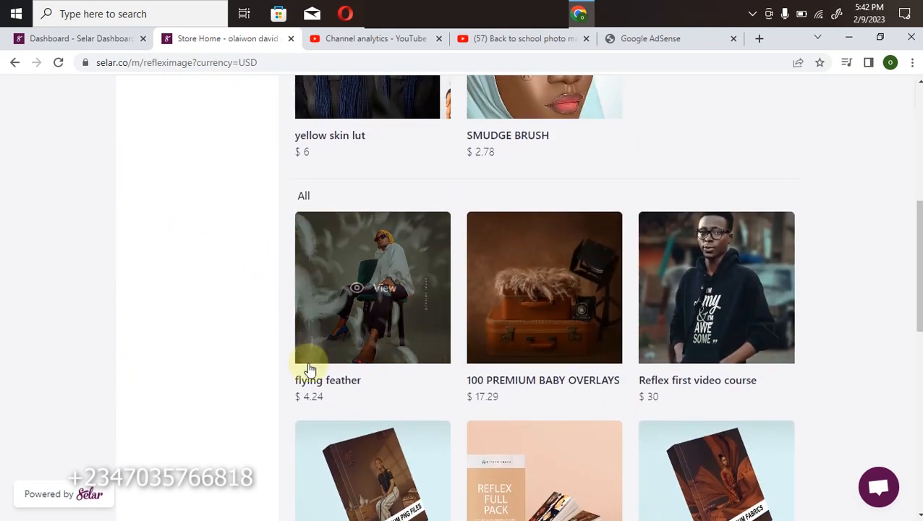
mouse_move(489, 226)
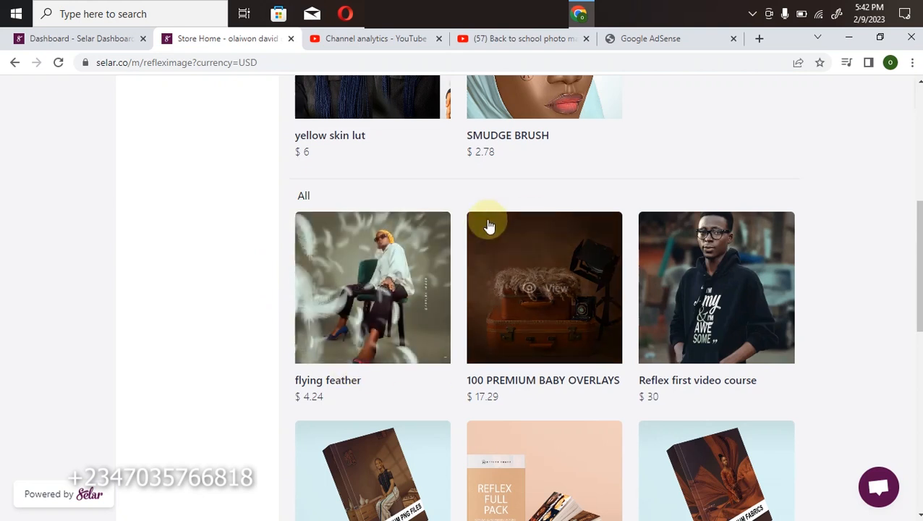
mouse_move(734, 319)
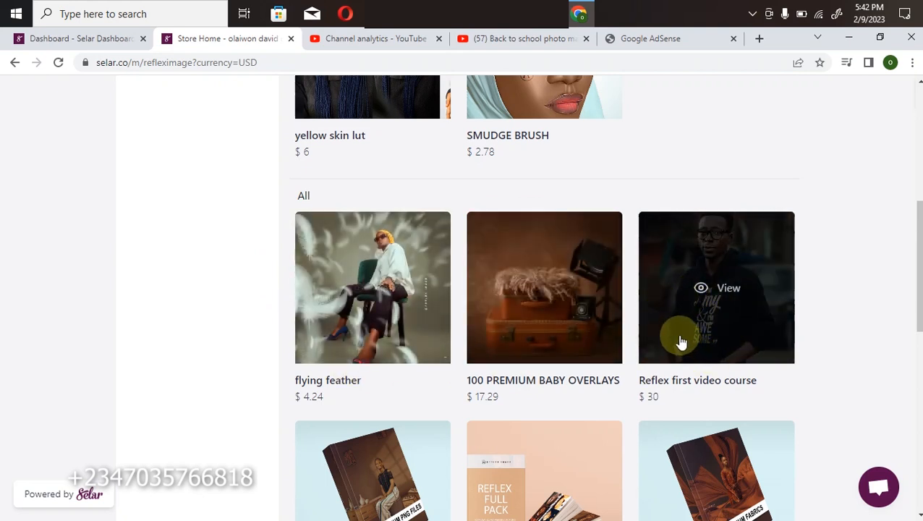
mouse_move(722, 349)
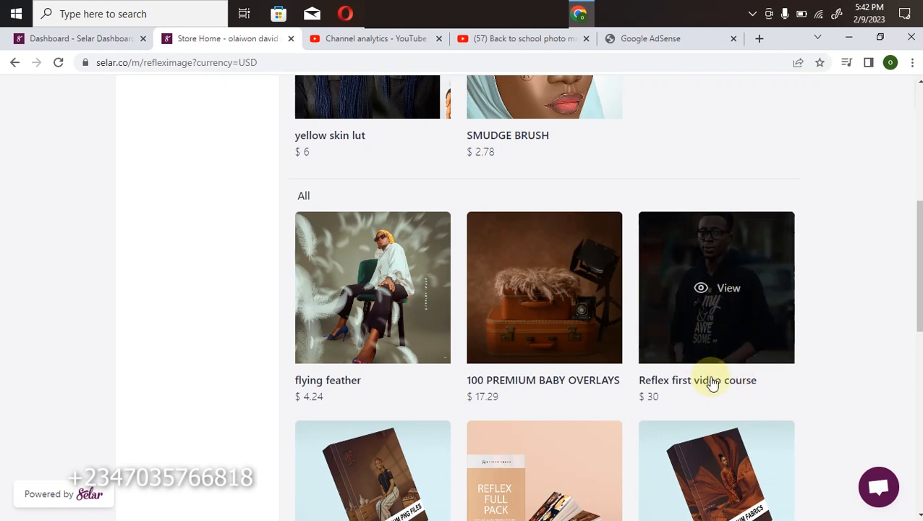
mouse_move(713, 361)
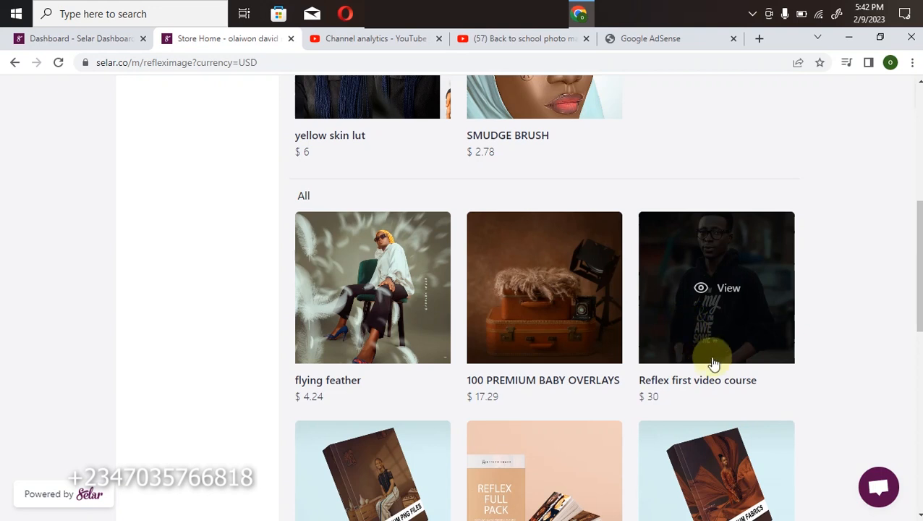
mouse_move(686, 299)
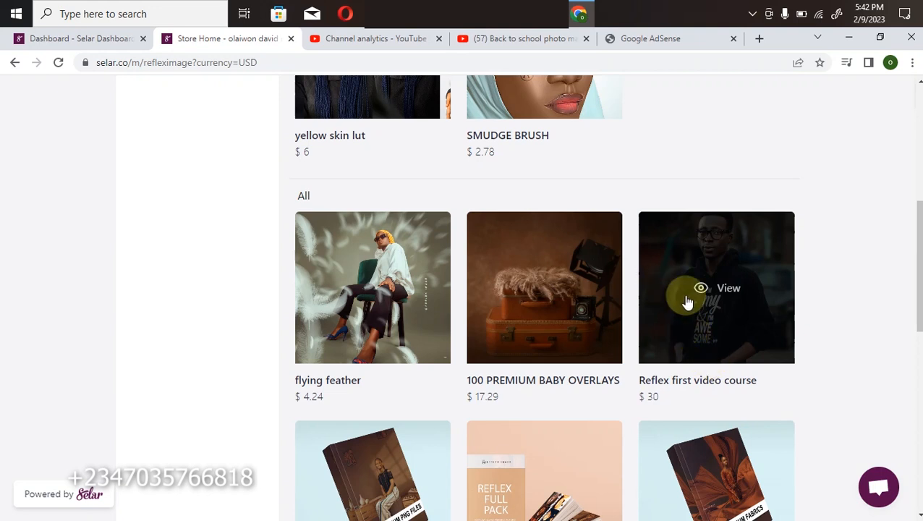
scroll(down, 3)
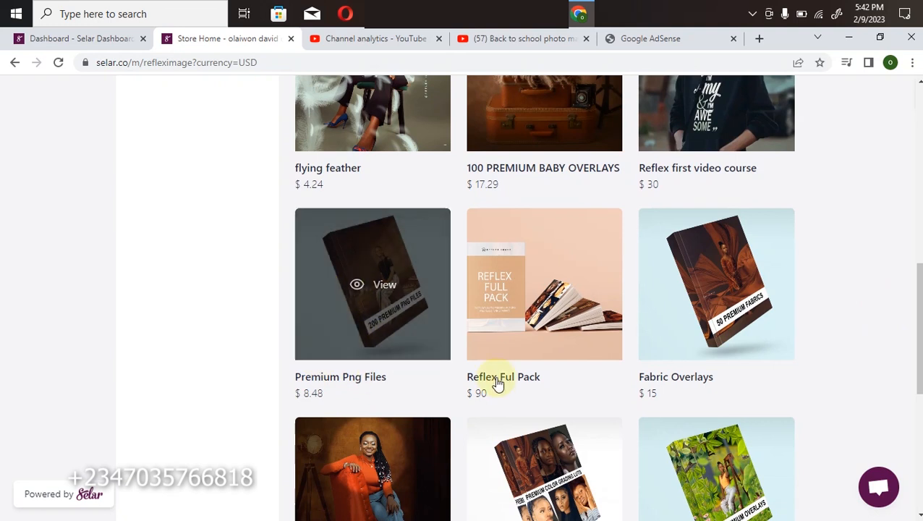
mouse_move(535, 353)
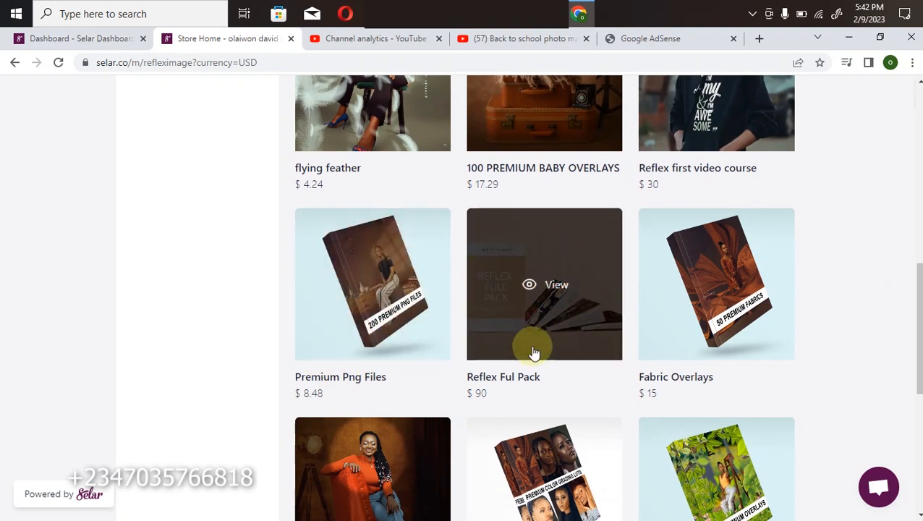
mouse_move(565, 317)
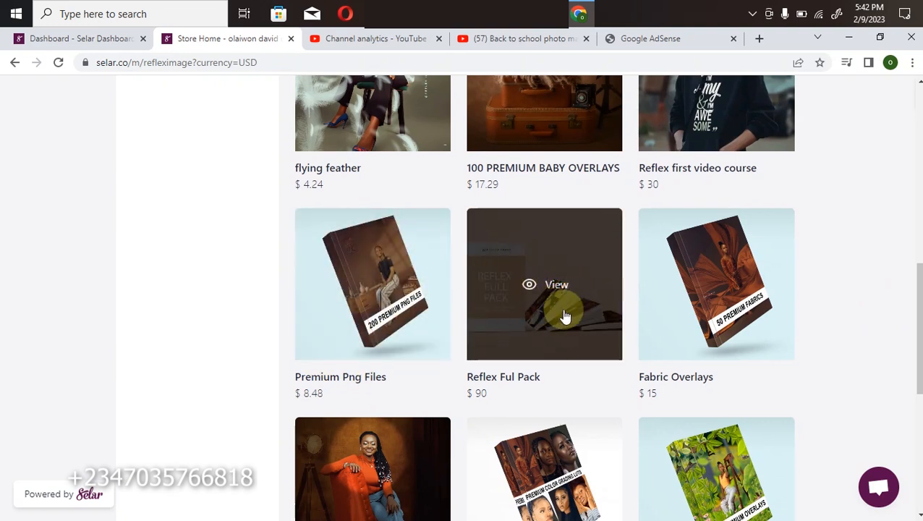
mouse_move(590, 352)
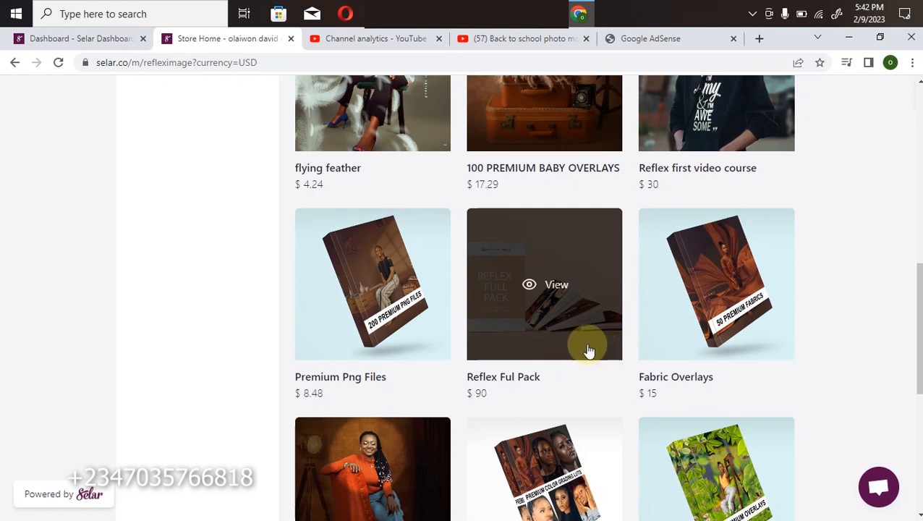
mouse_move(599, 275)
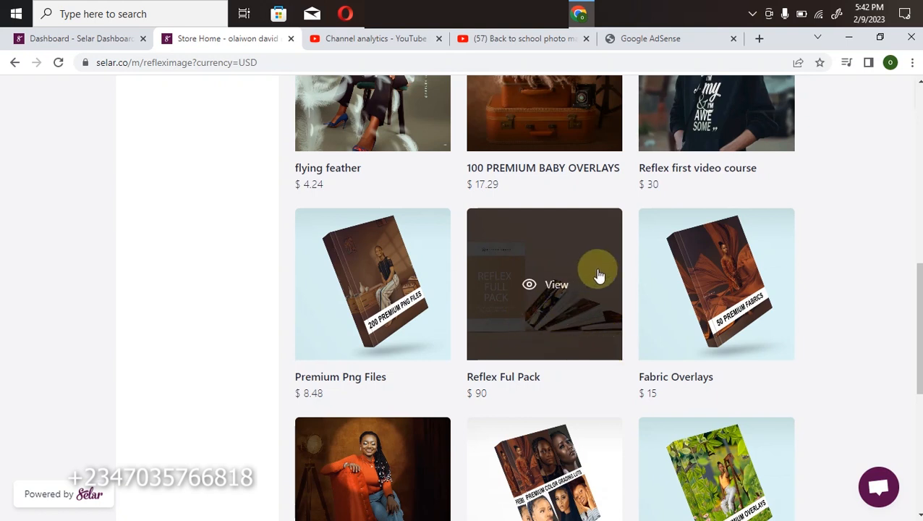
mouse_move(544, 240)
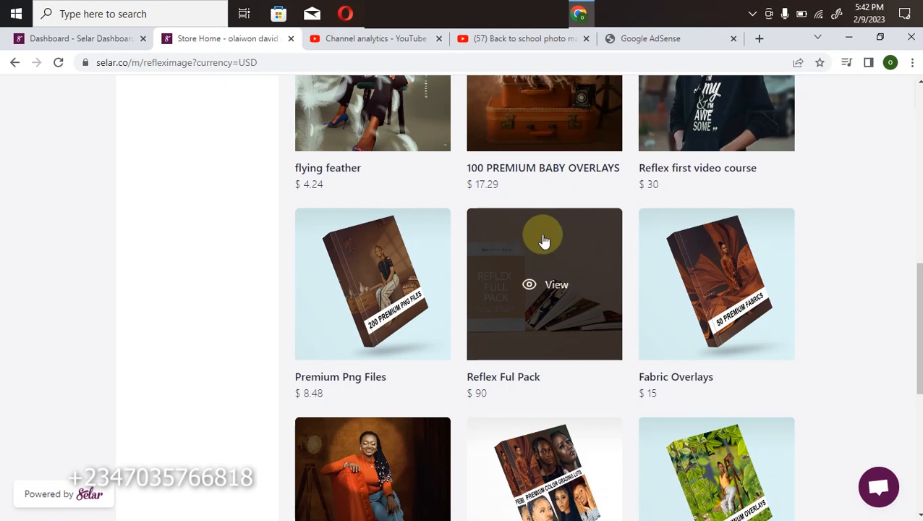
mouse_move(691, 365)
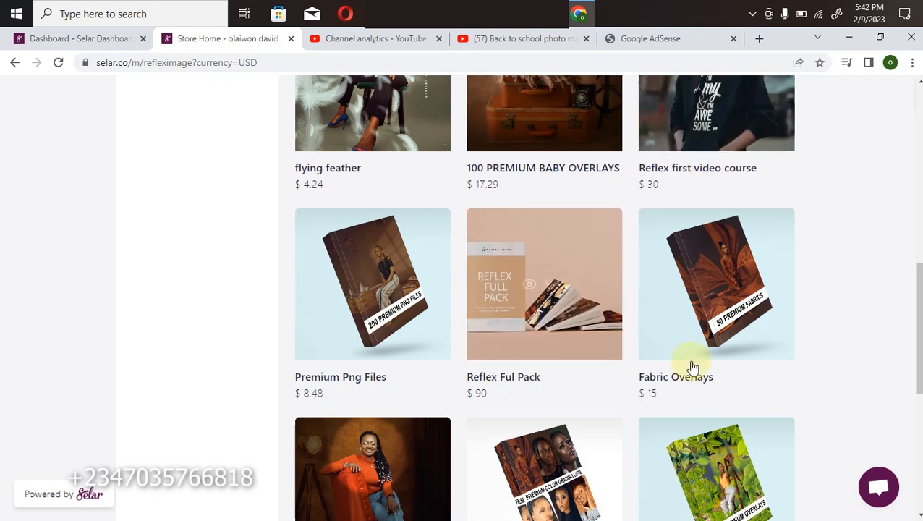
- Scroll through the remaining products and open the USD currency dropdown
scroll(down, 3)
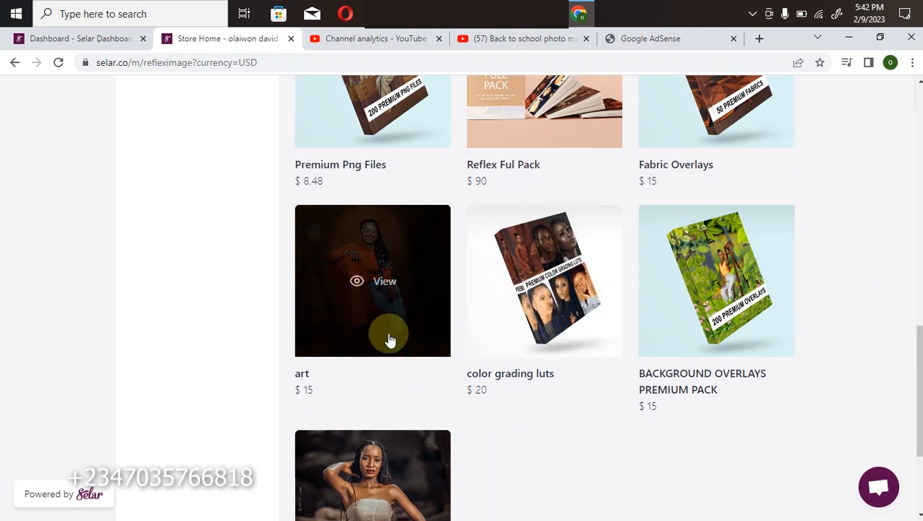
mouse_move(350, 353)
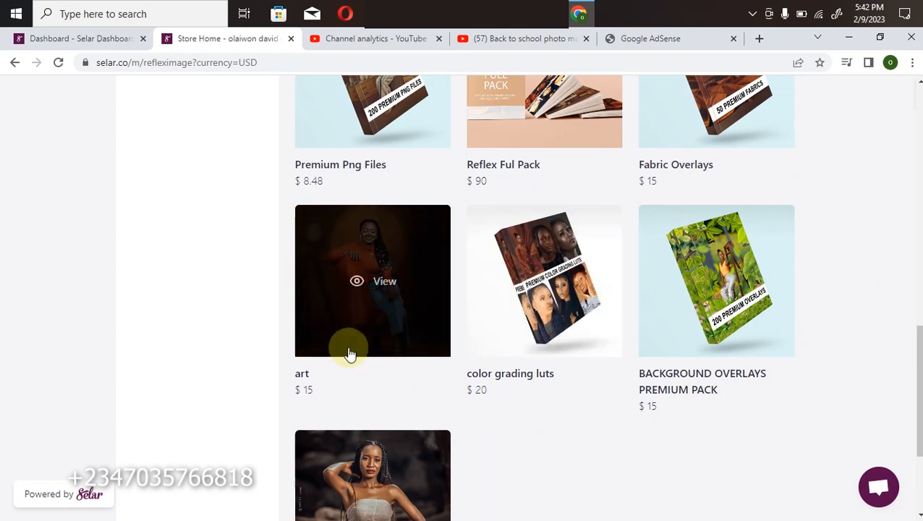
mouse_move(710, 344)
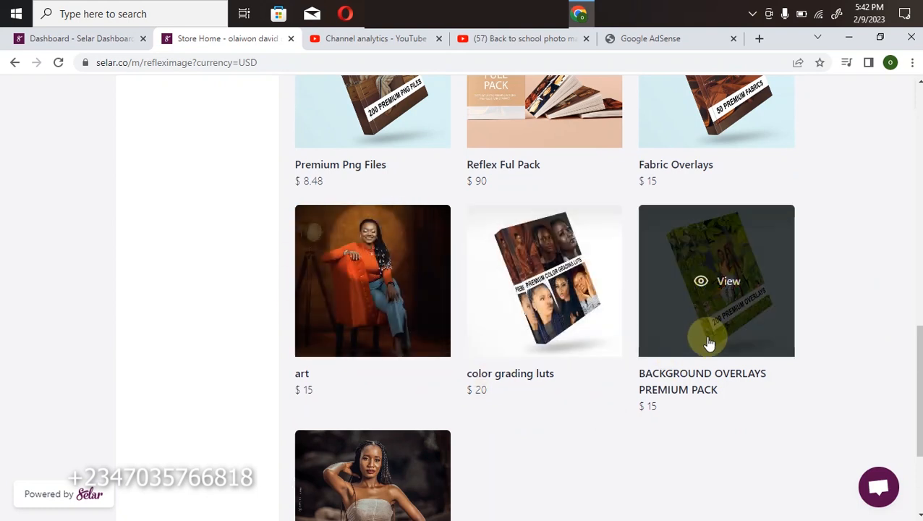
scroll(down, 3)
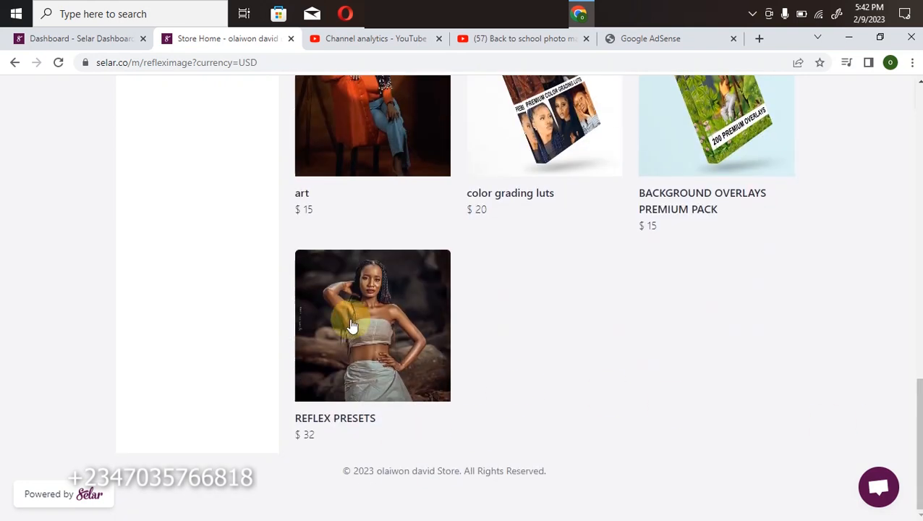
scroll(down, 3)
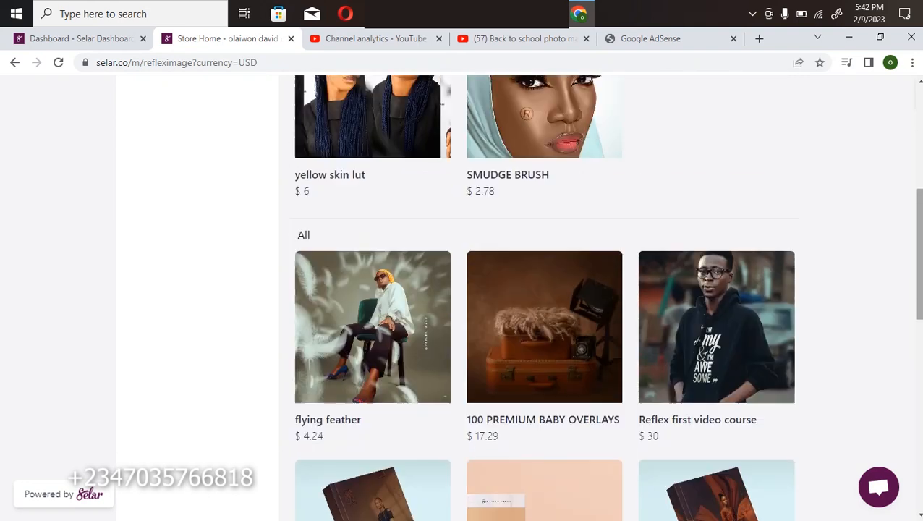
scroll(down, 3)
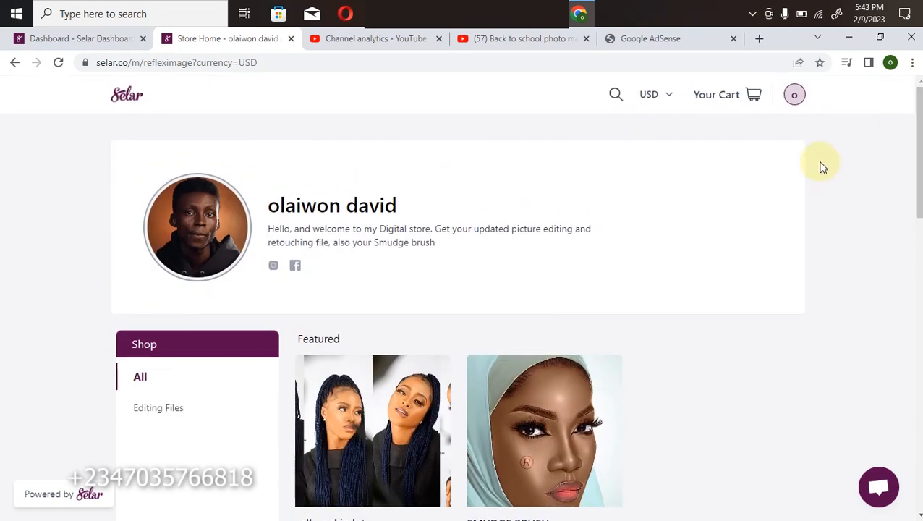
click(652, 94)
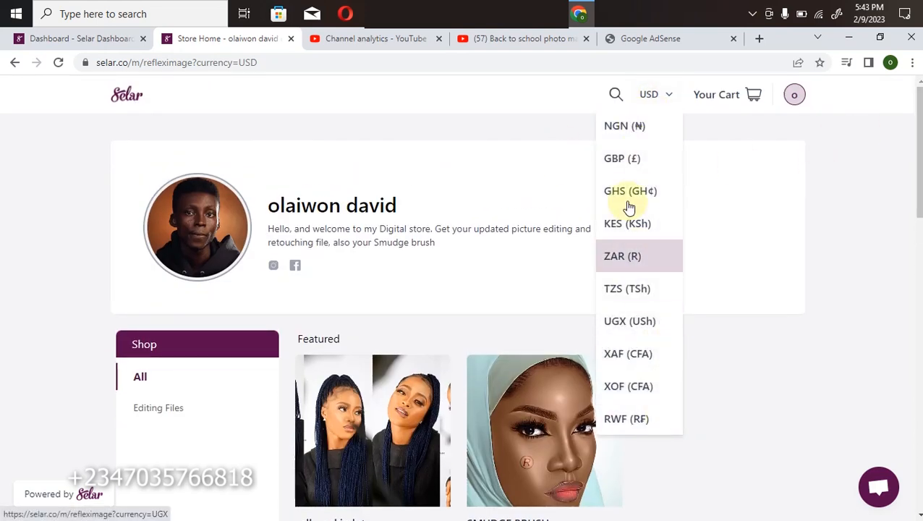